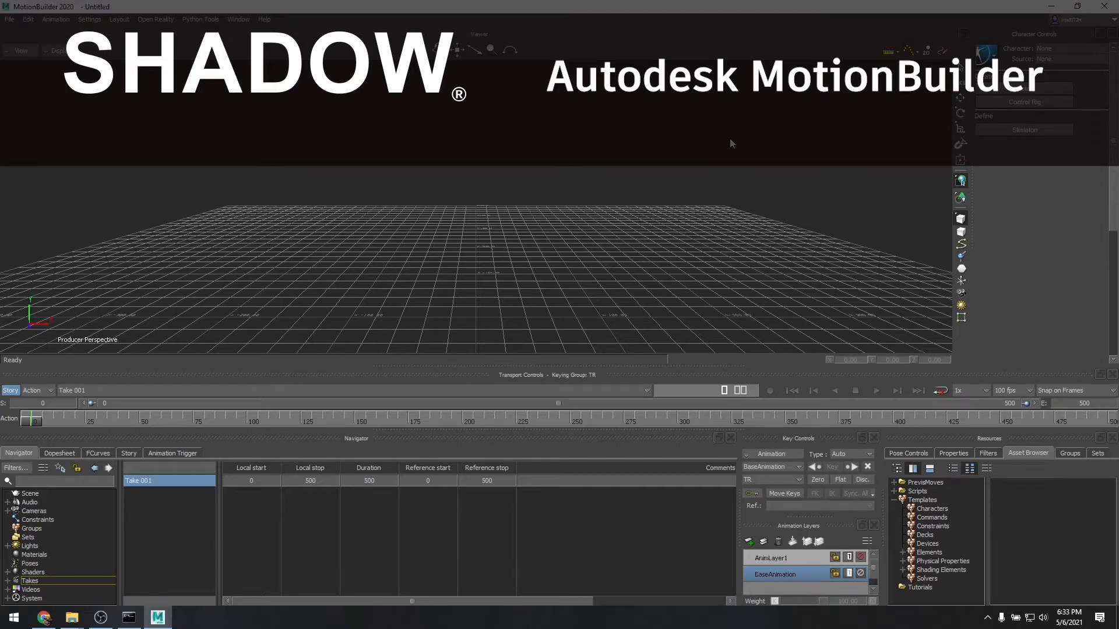
{"action": "mouse_move", "coordinate": [687, 177]}
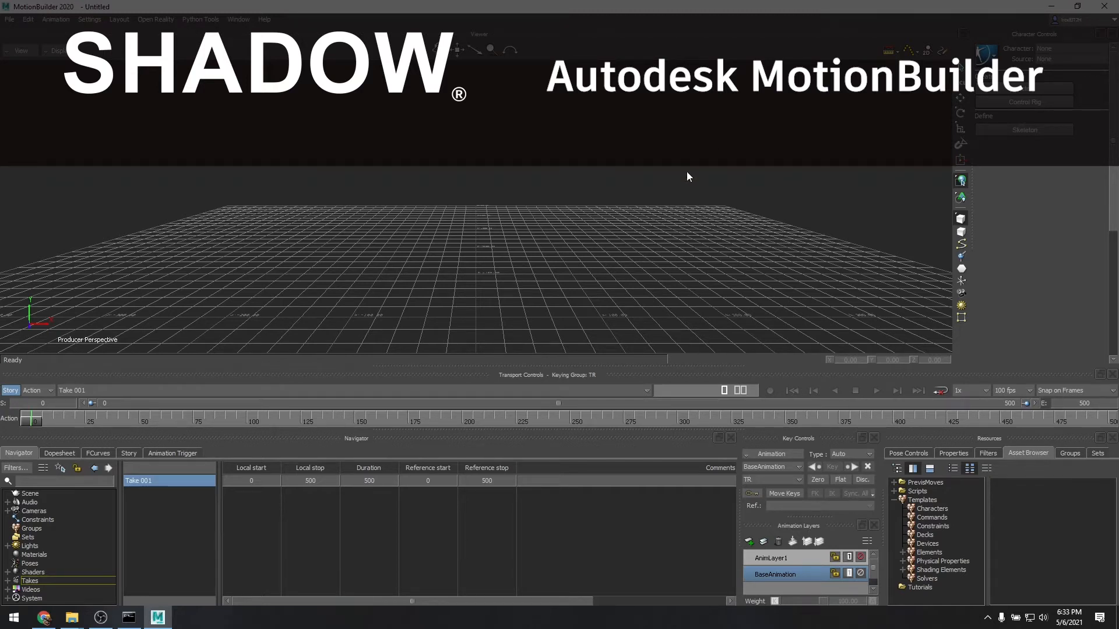
{"action": "mouse_move", "coordinate": [670, 178]}
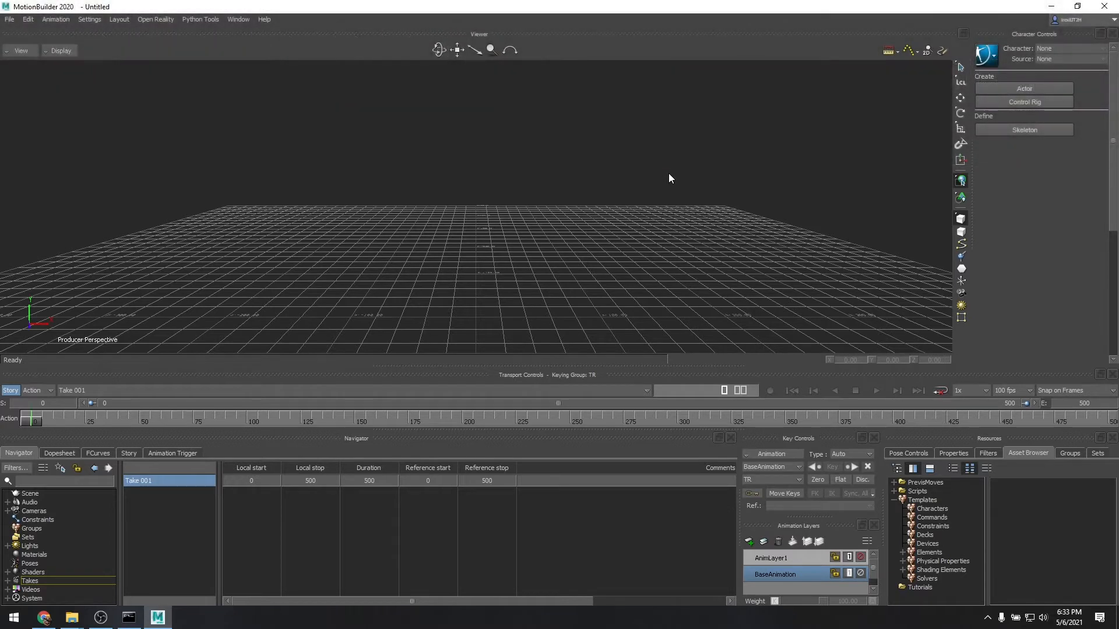
{"action": "mouse_move", "coordinate": [611, 241]}
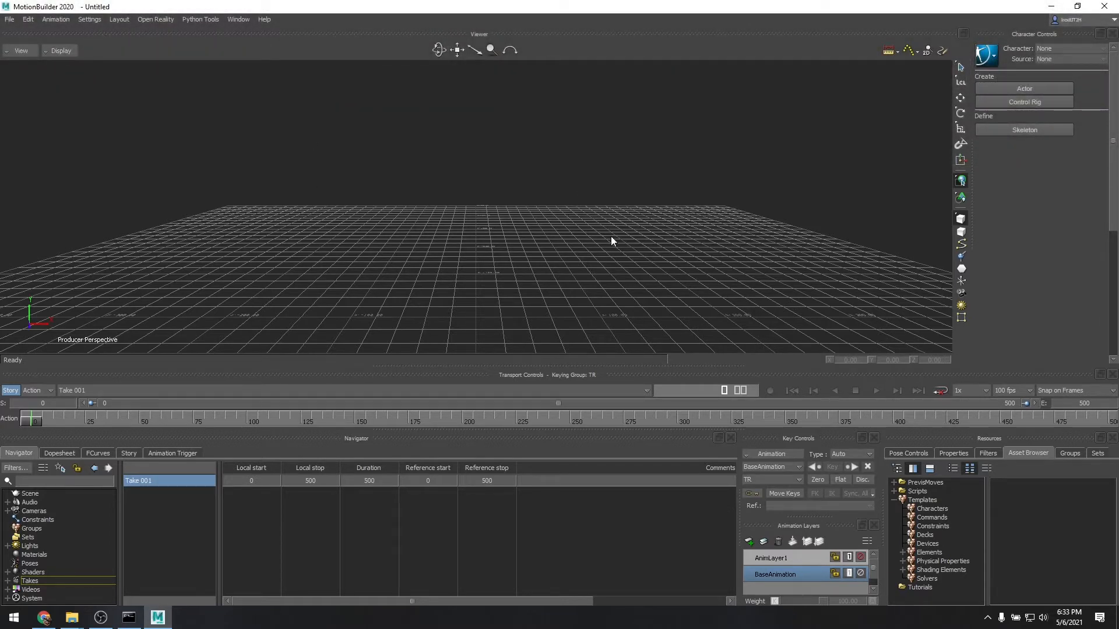
{"action": "mouse_move", "coordinate": [547, 194]}
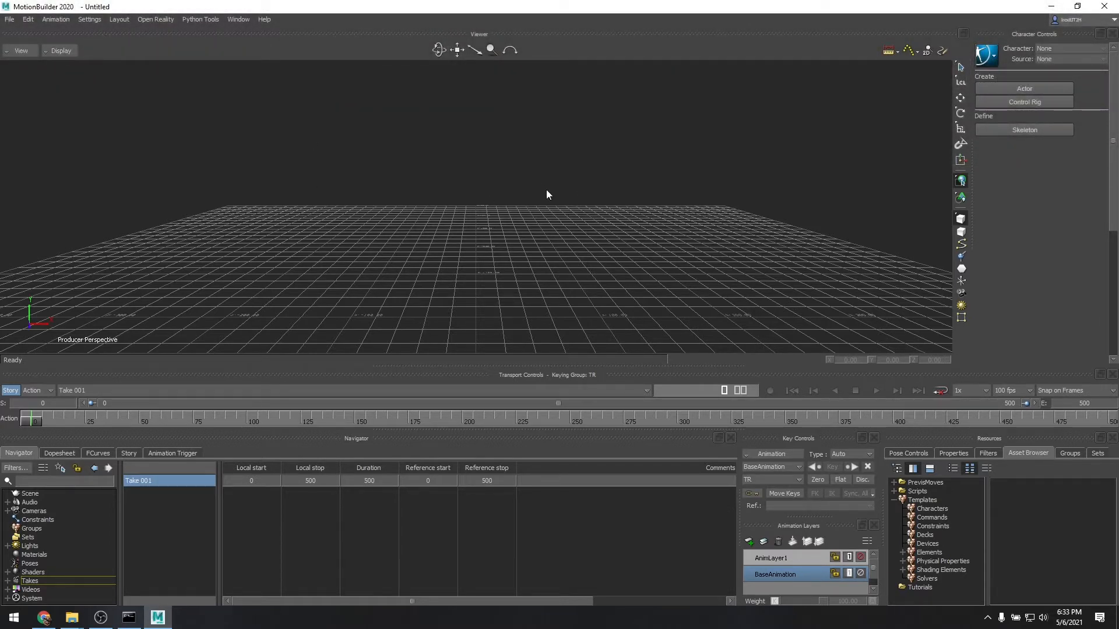
{"action": "mouse_move", "coordinate": [535, 190]}
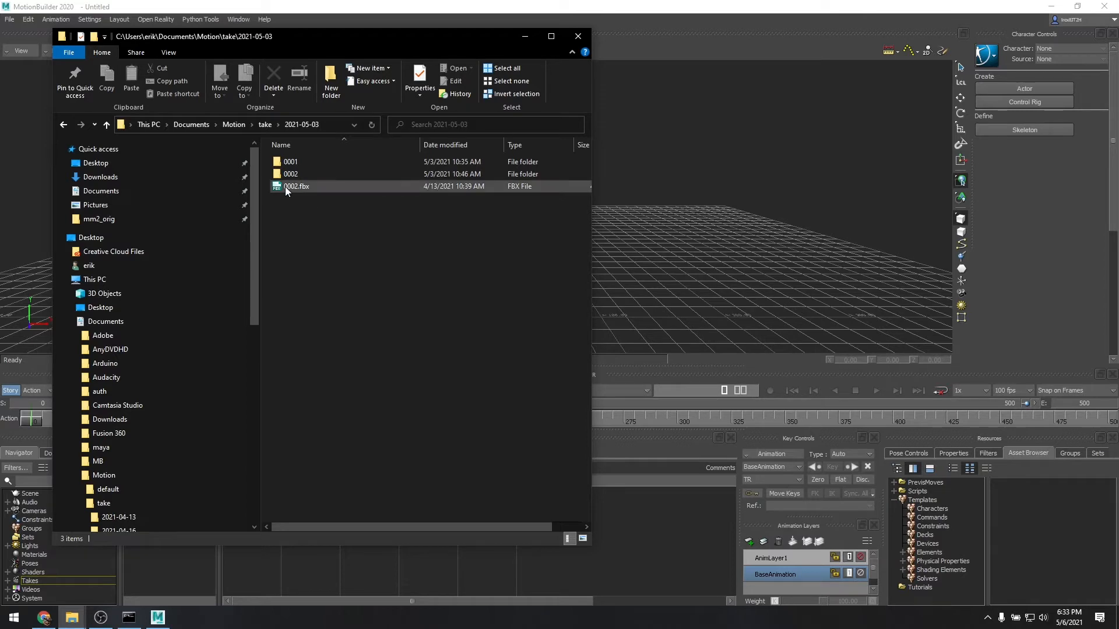
Select 0002.fbx in the 2021-05-03 take folder for import
{"action": "left_click", "coordinate": [296, 187]}
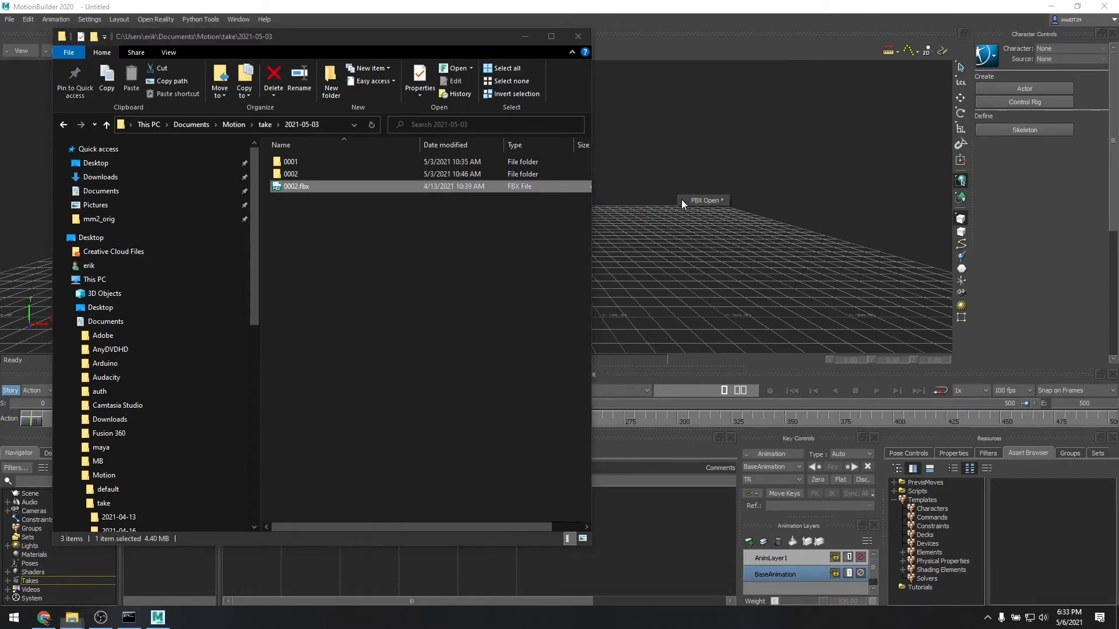
{"action": "mouse_move", "coordinate": [701, 209]}
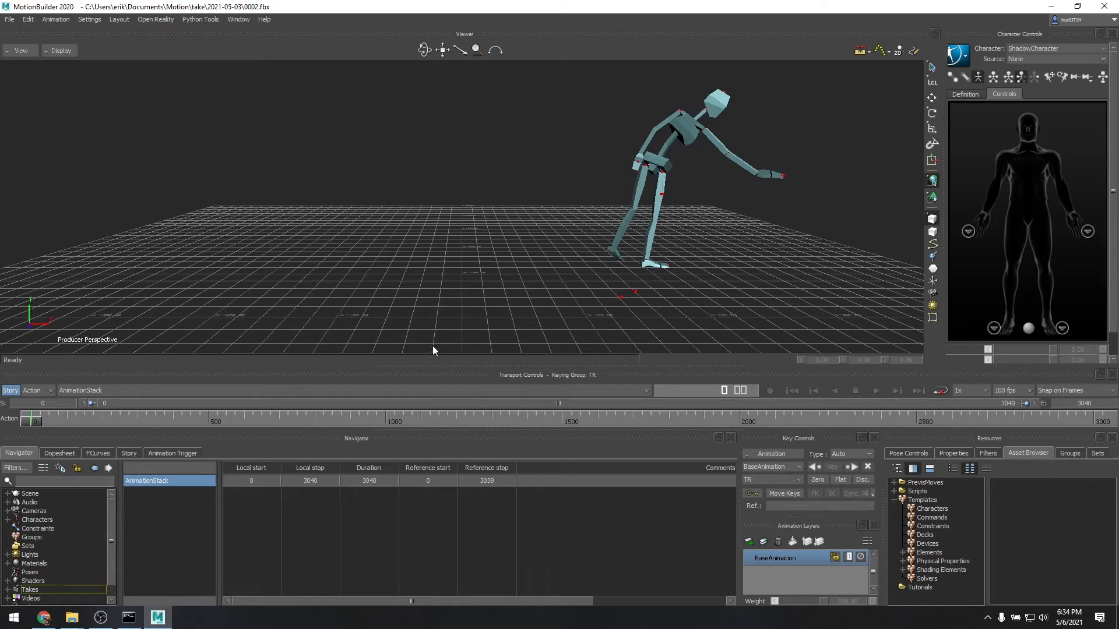
Play the 0002 AnimationStack to around frame 1900, then stop playback
{"action": "left_click", "coordinate": [875, 391]}
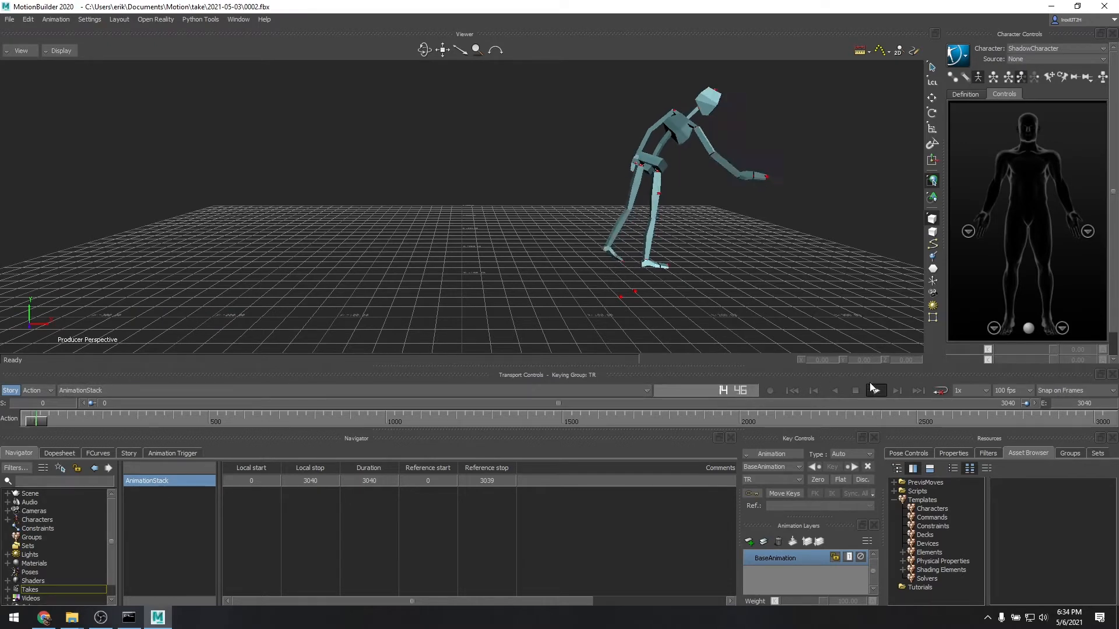
{"action": "left_click", "coordinate": [875, 391]}
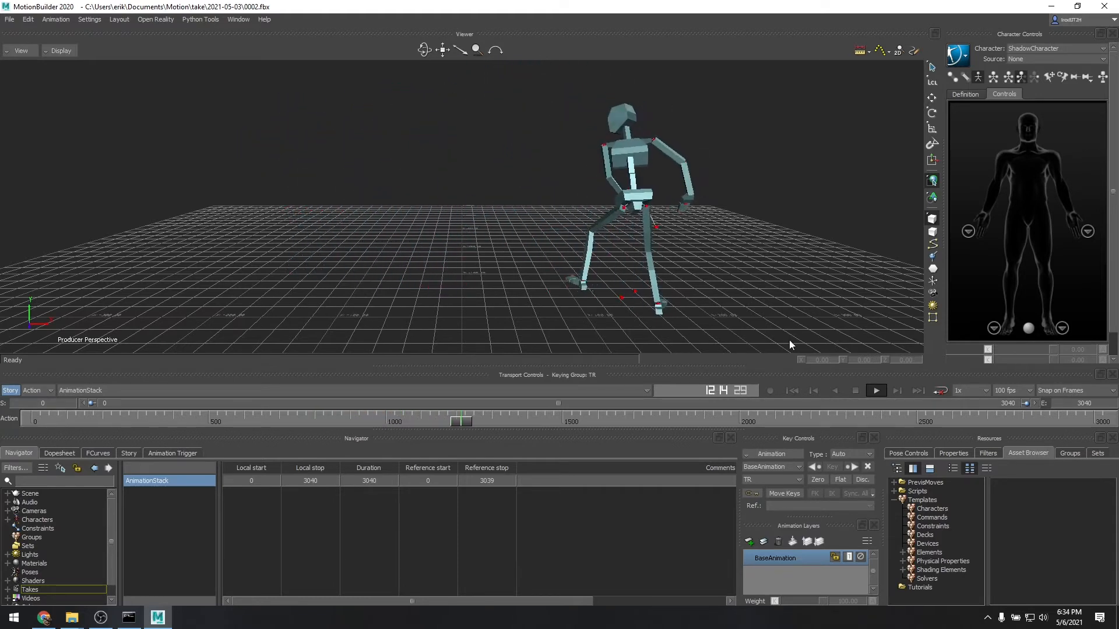
{"action": "left_click", "coordinate": [875, 390]}
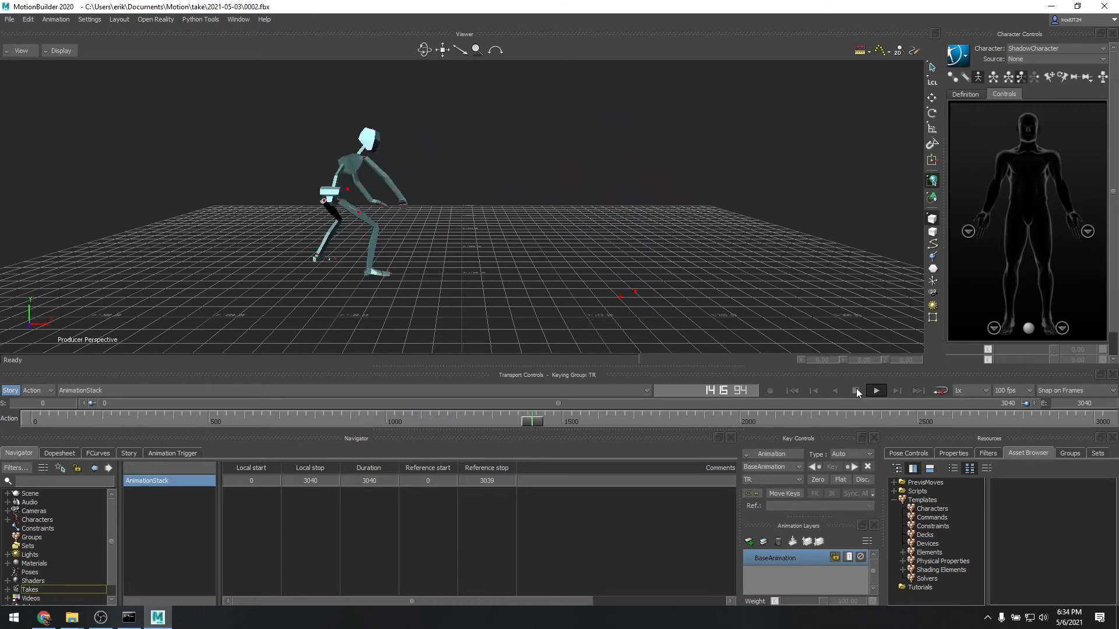
{"action": "left_click", "coordinate": [875, 391]}
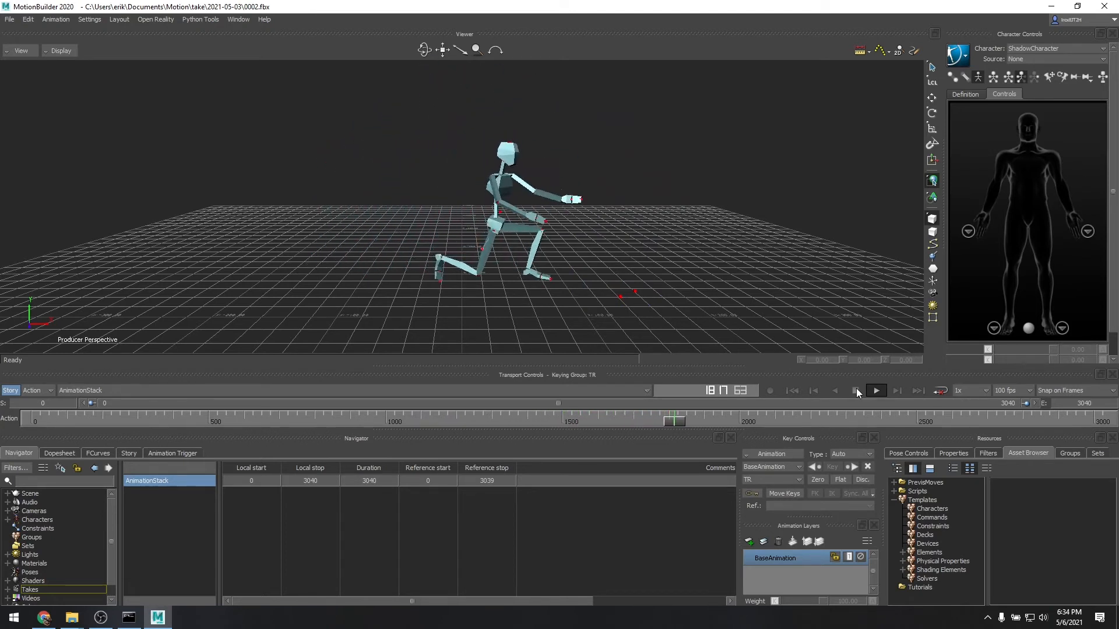
{"action": "left_click", "coordinate": [875, 390]}
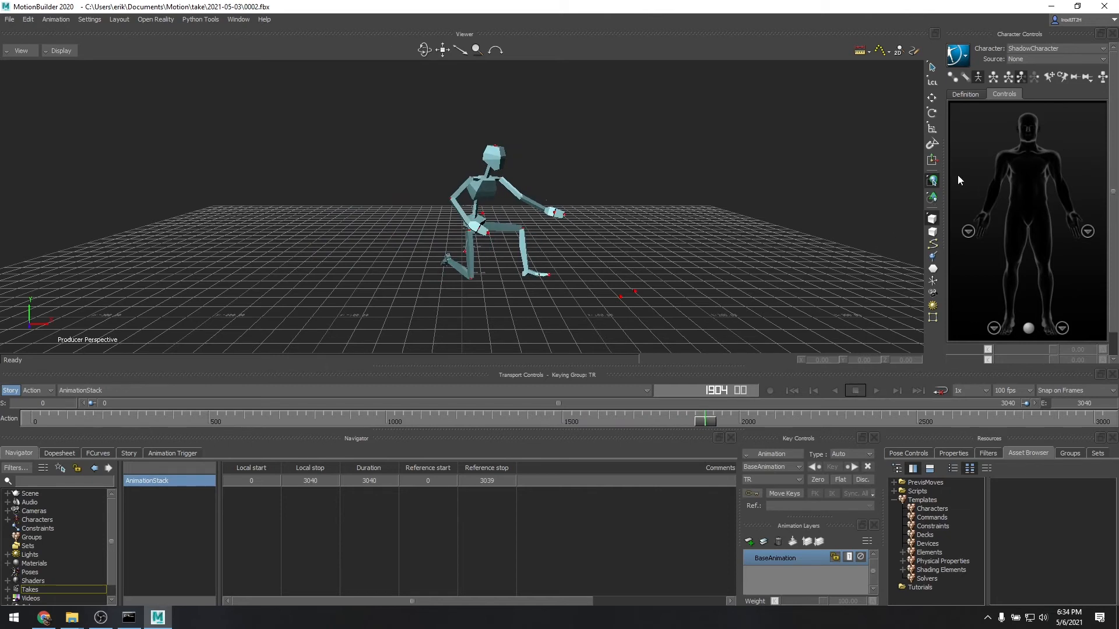
Display ShadowCharacter's Definition tab showing 'Characterization is valid'
{"action": "left_click", "coordinate": [972, 93]}
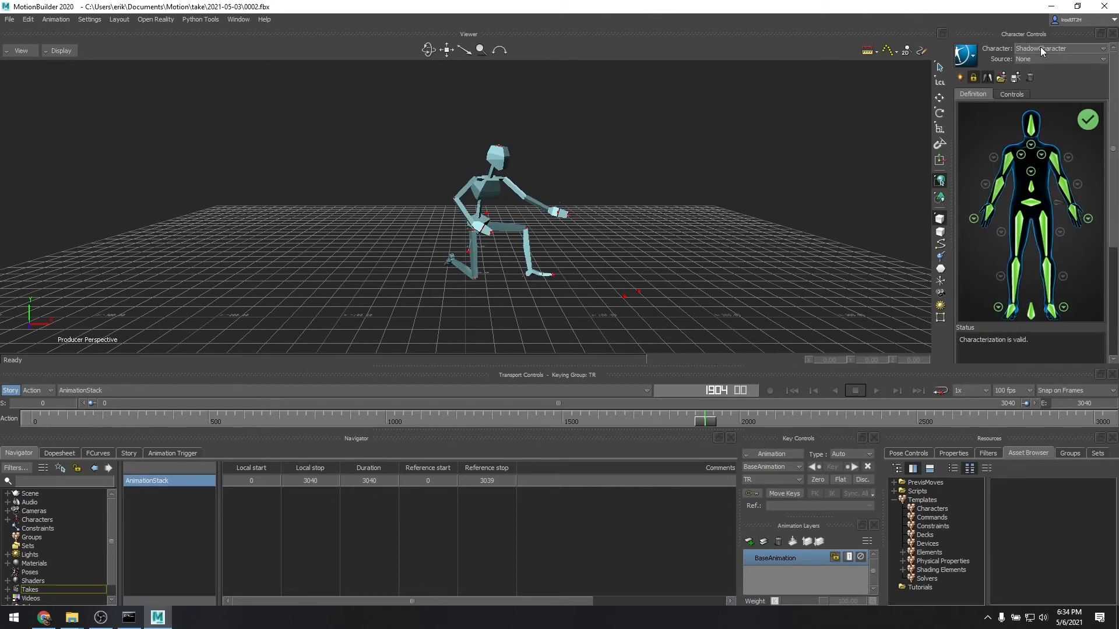
{"action": "left_click", "coordinate": [1103, 58]}
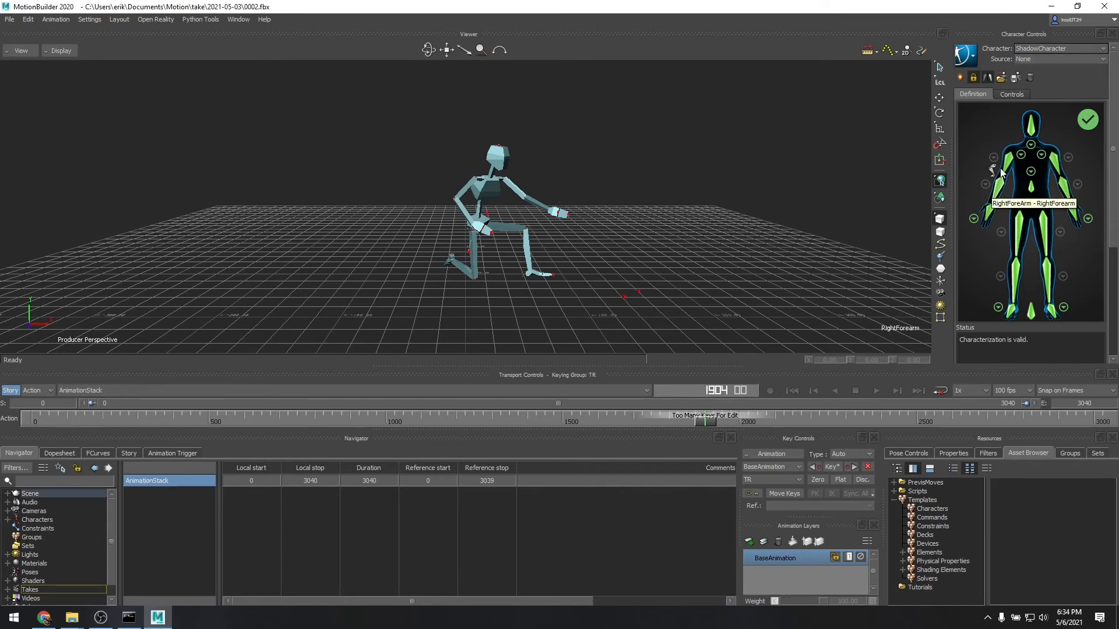
{"action": "mouse_move", "coordinate": [1029, 208]}
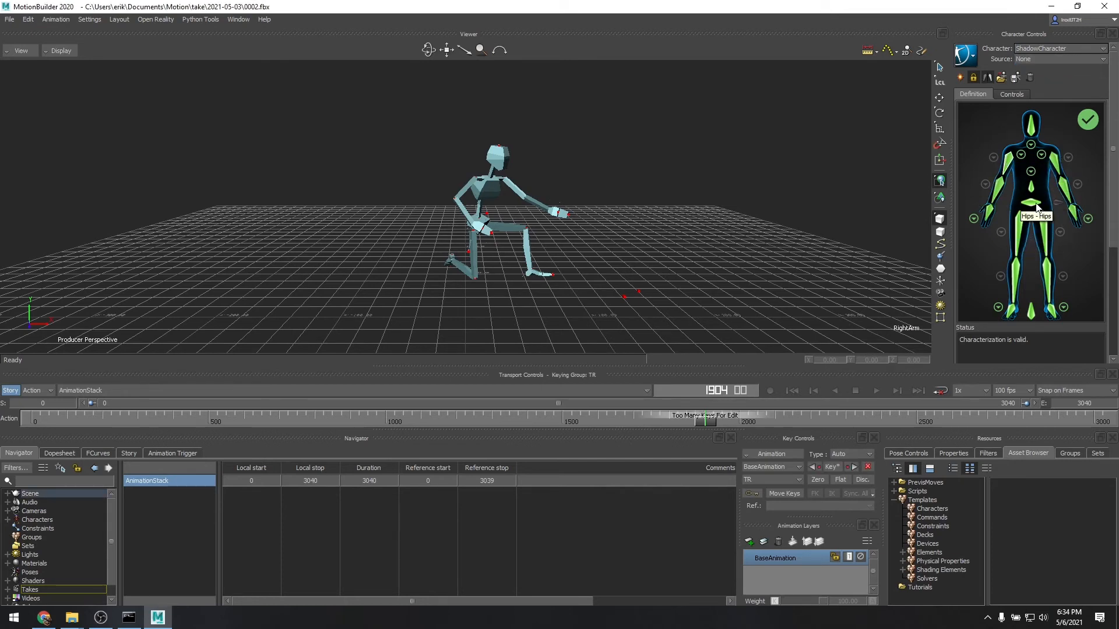
{"action": "mouse_move", "coordinate": [1068, 252]}
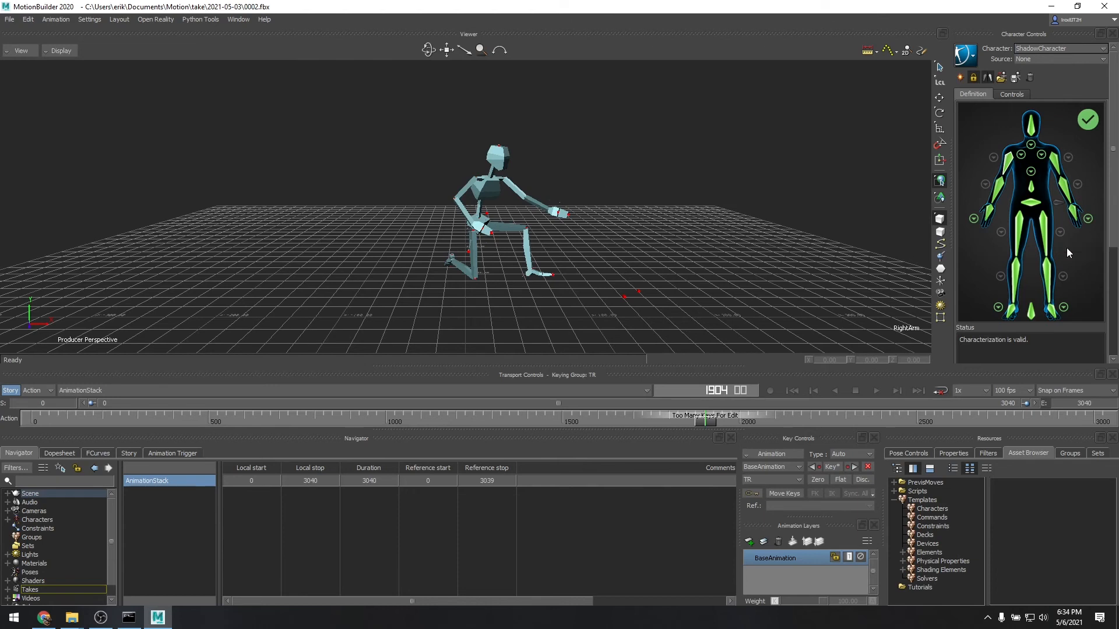